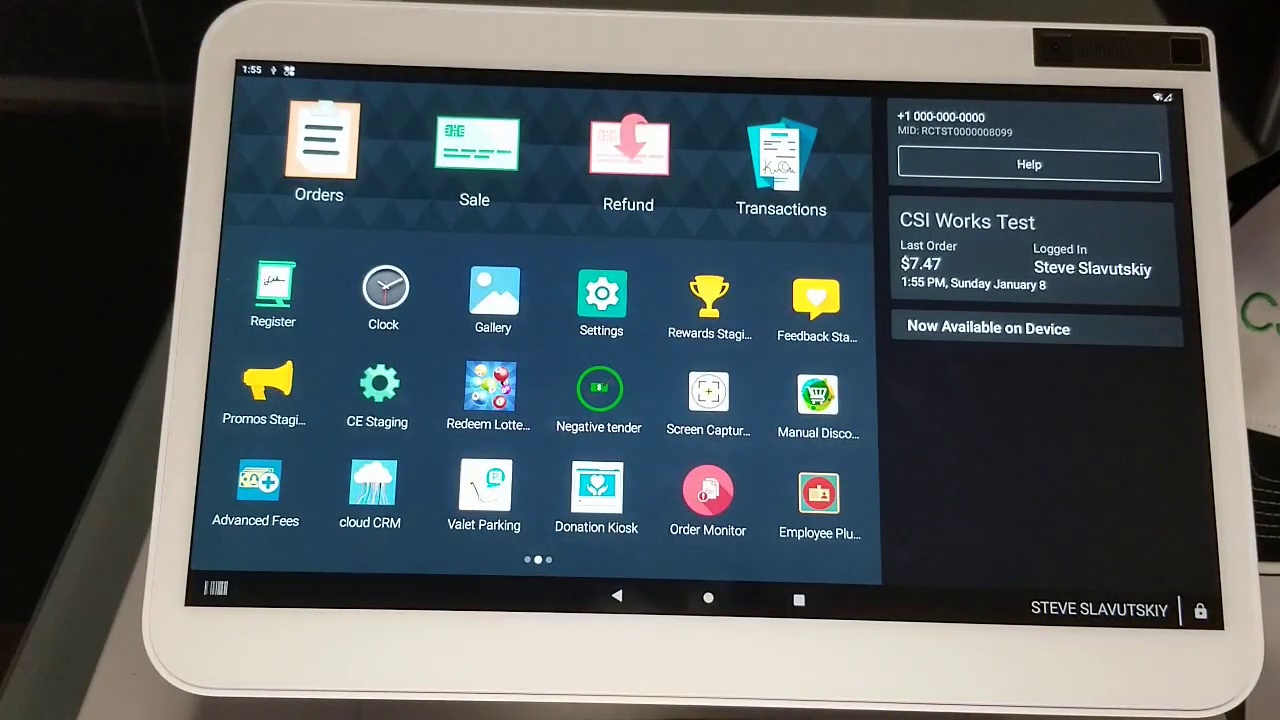
# Launch cloud CRM and navigate its menu to Workflow Management
pyautogui.click(368, 486)
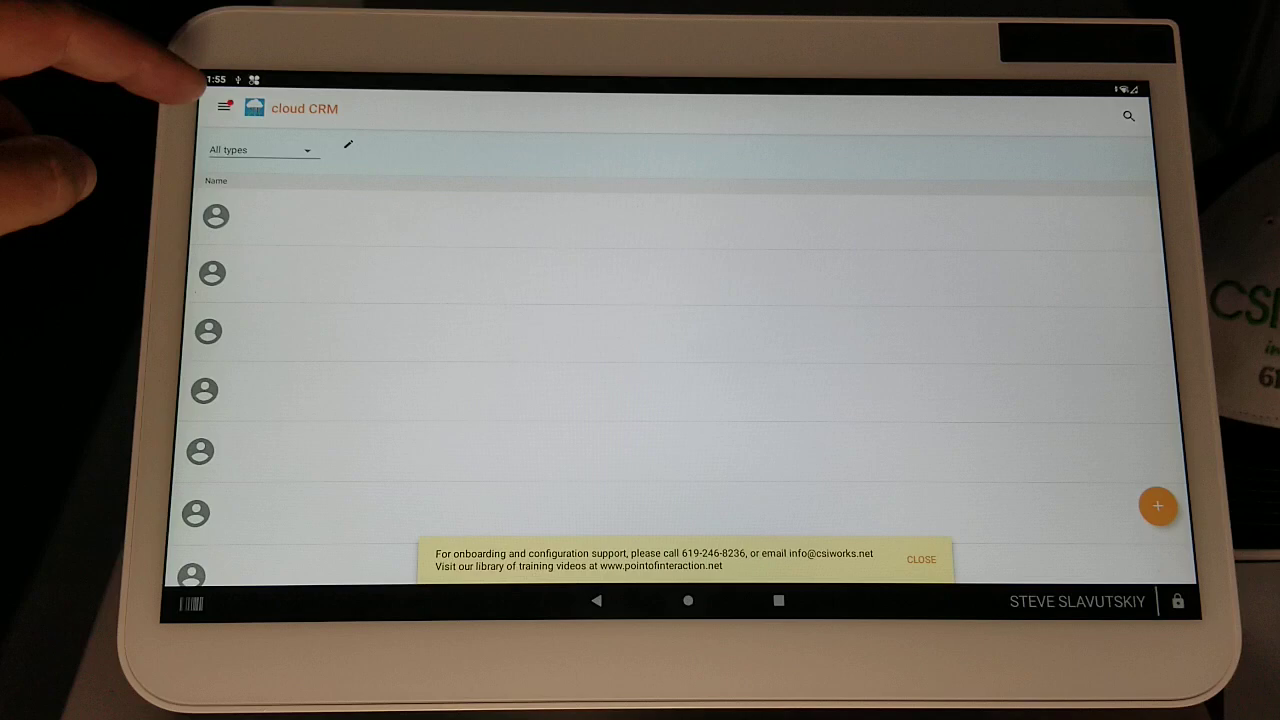
pyautogui.click(222, 108)
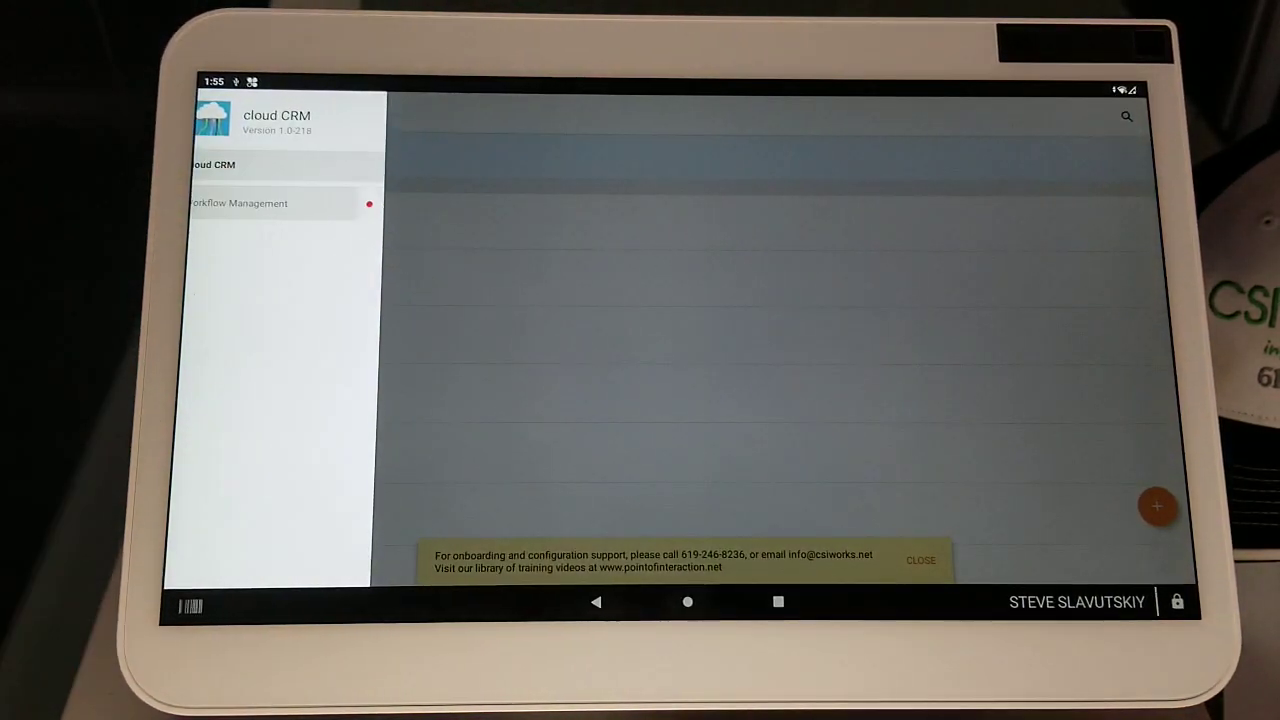
pyautogui.click(240, 204)
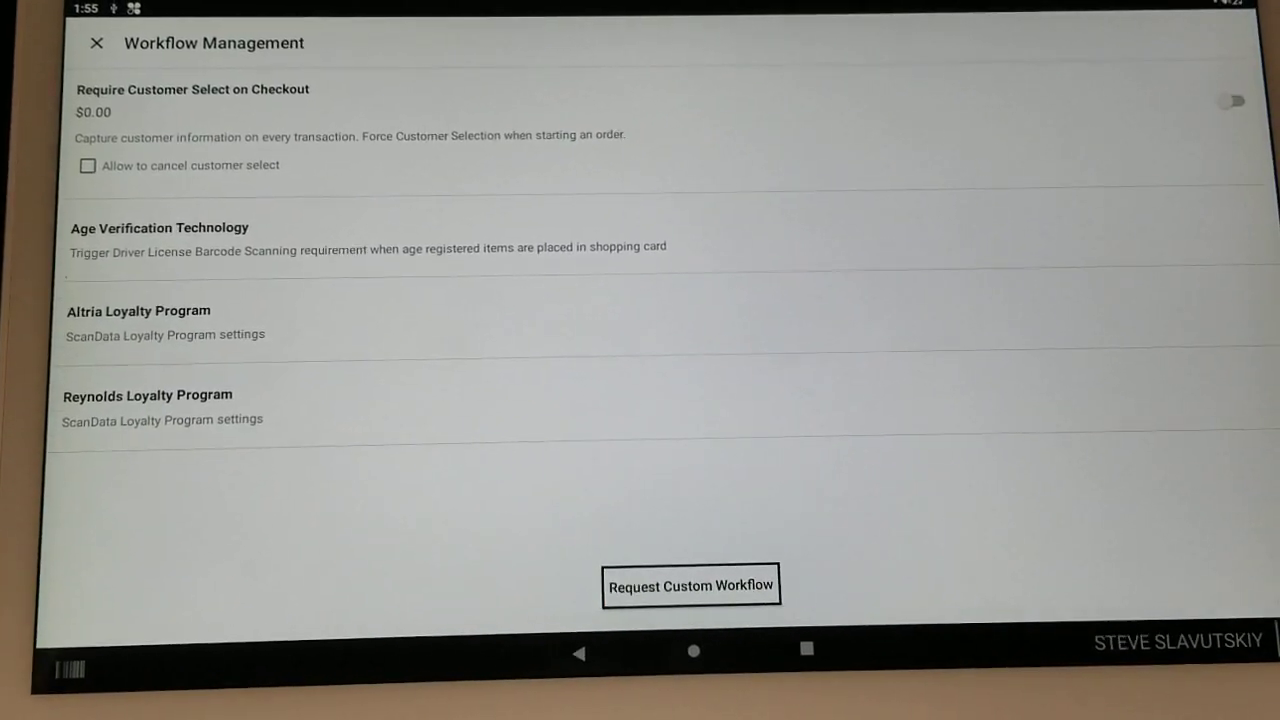
# In Age Verification Technology, check 'I Sell Other Age Restricted Items' and bring up Assign Items
pyautogui.click(160, 228)
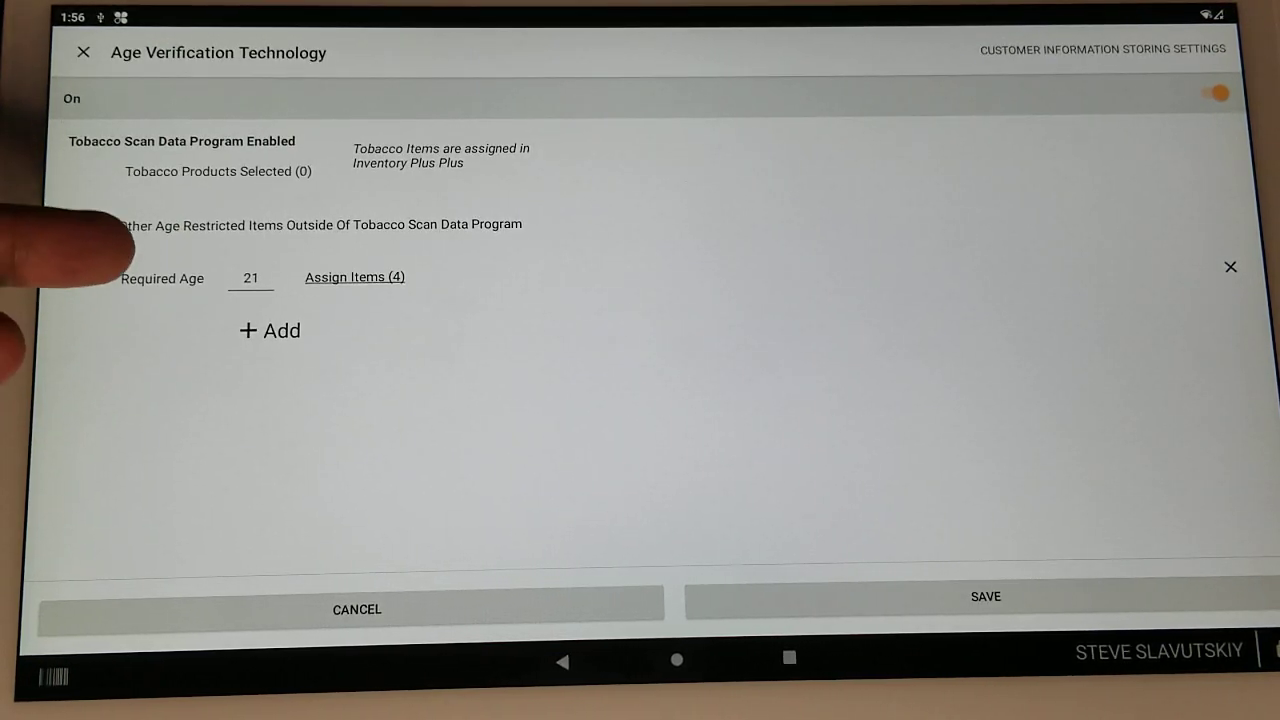
pyautogui.click(72, 224)
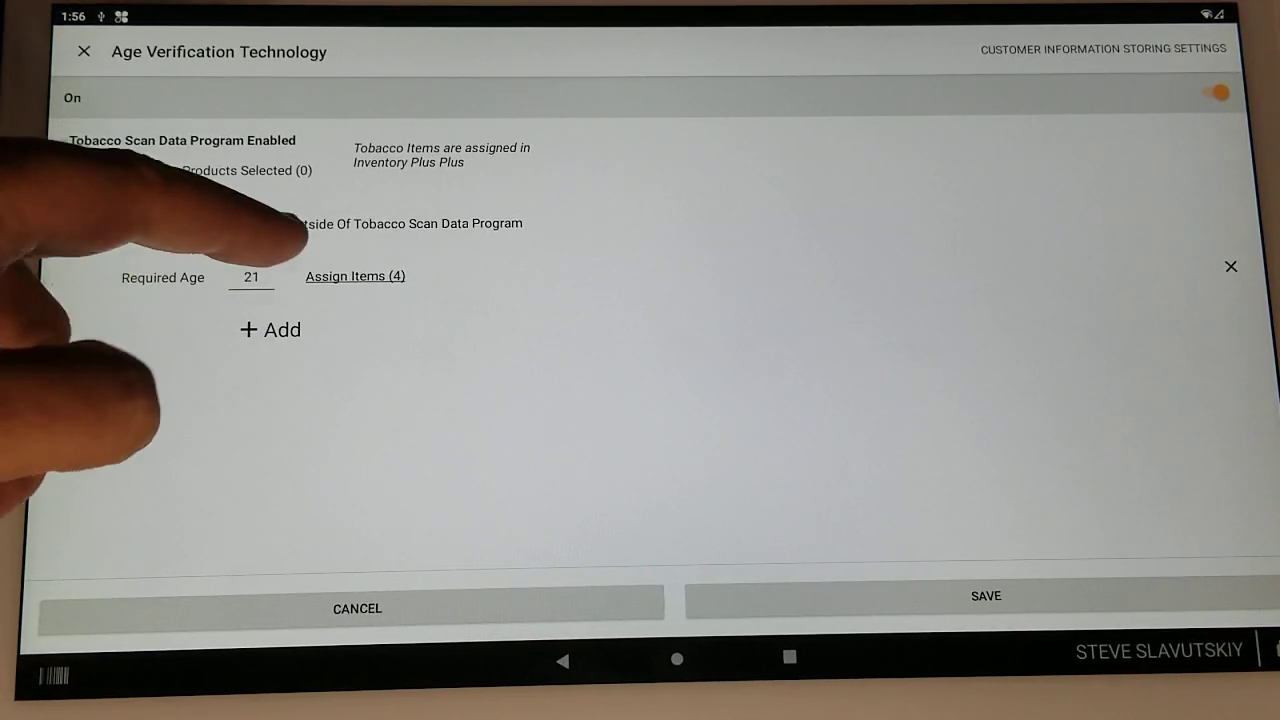
pyautogui.click(354, 276)
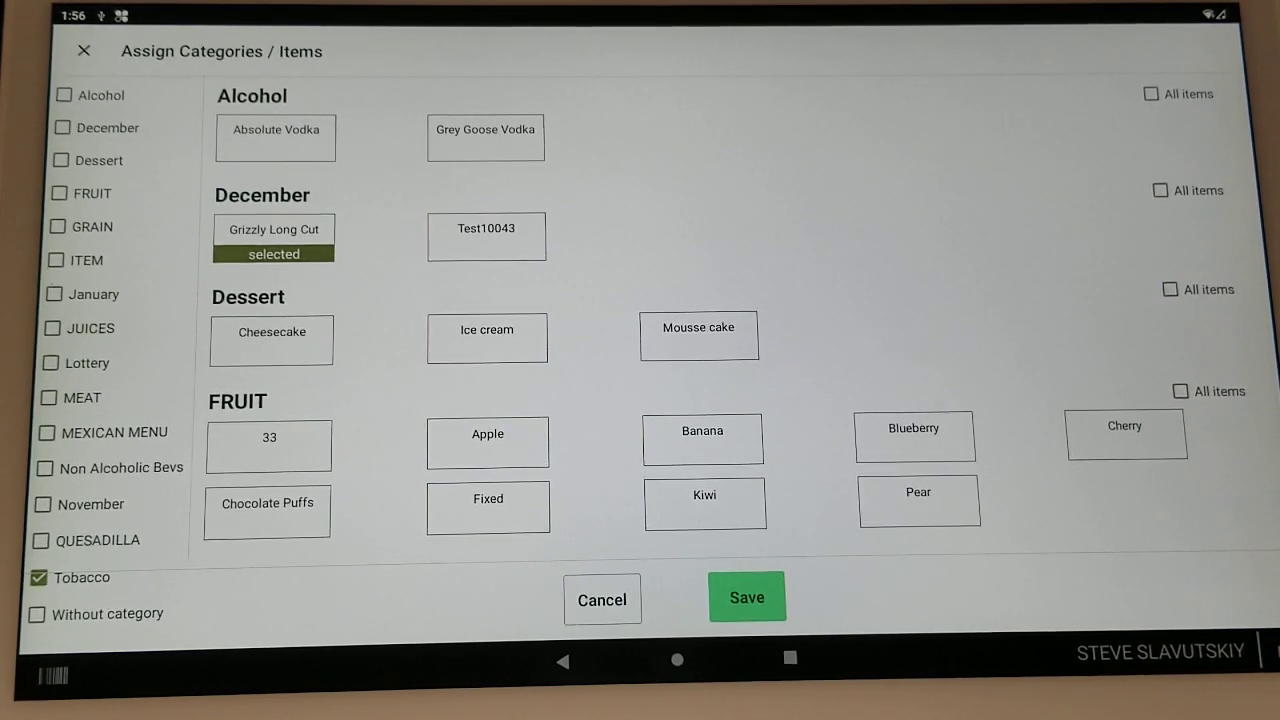
# Scroll the Assign Categories/Items list down toward the Tobacco category and items
pyautogui.scroll(-3)
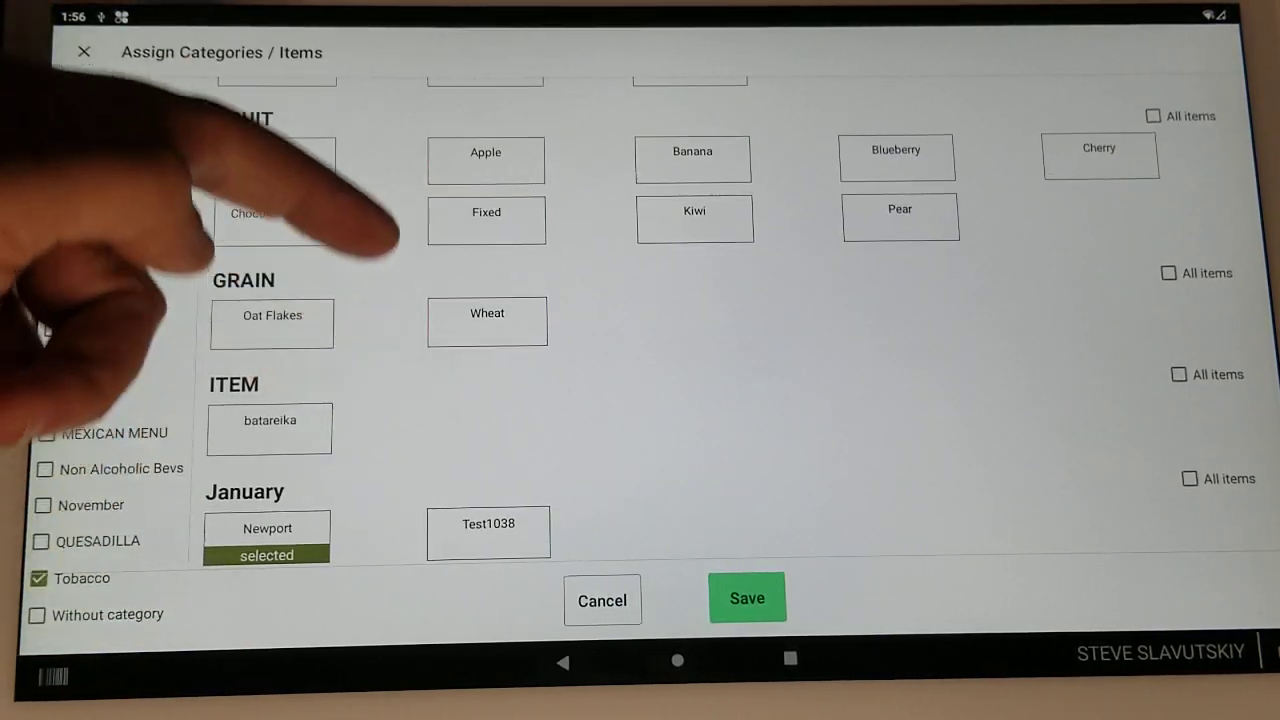
pyautogui.scroll(-3)
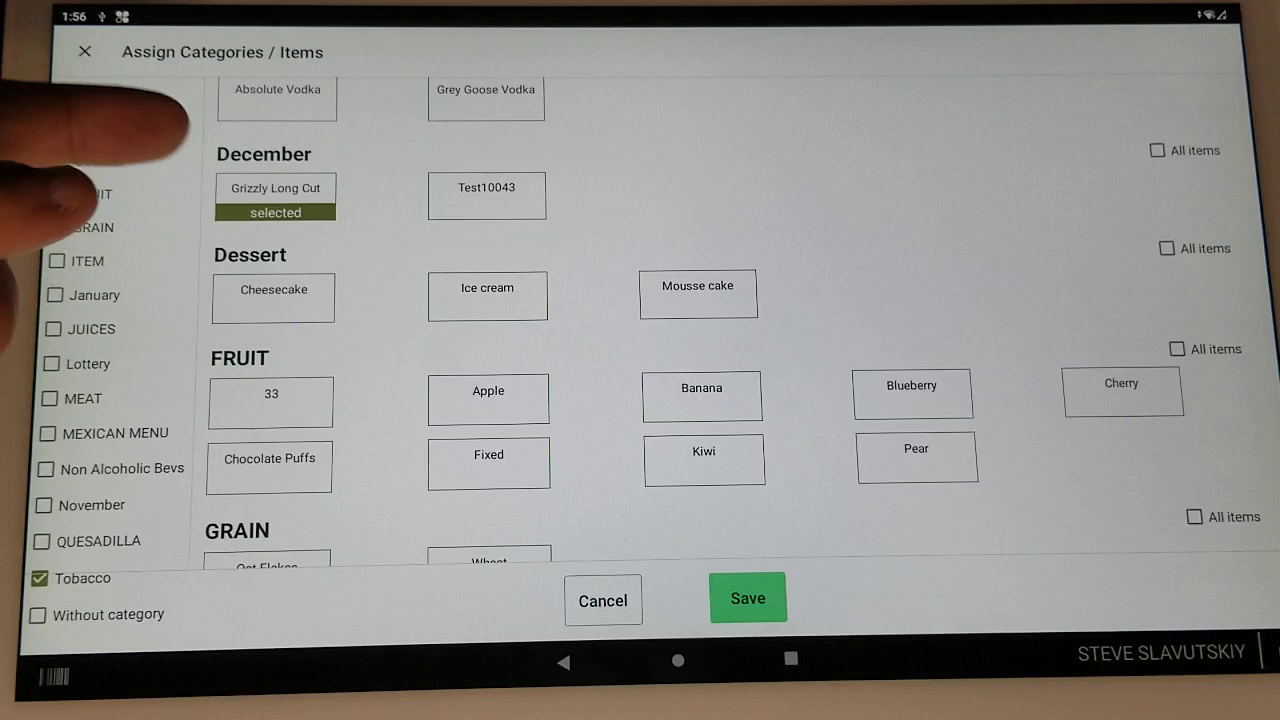
pyautogui.scroll(-3)
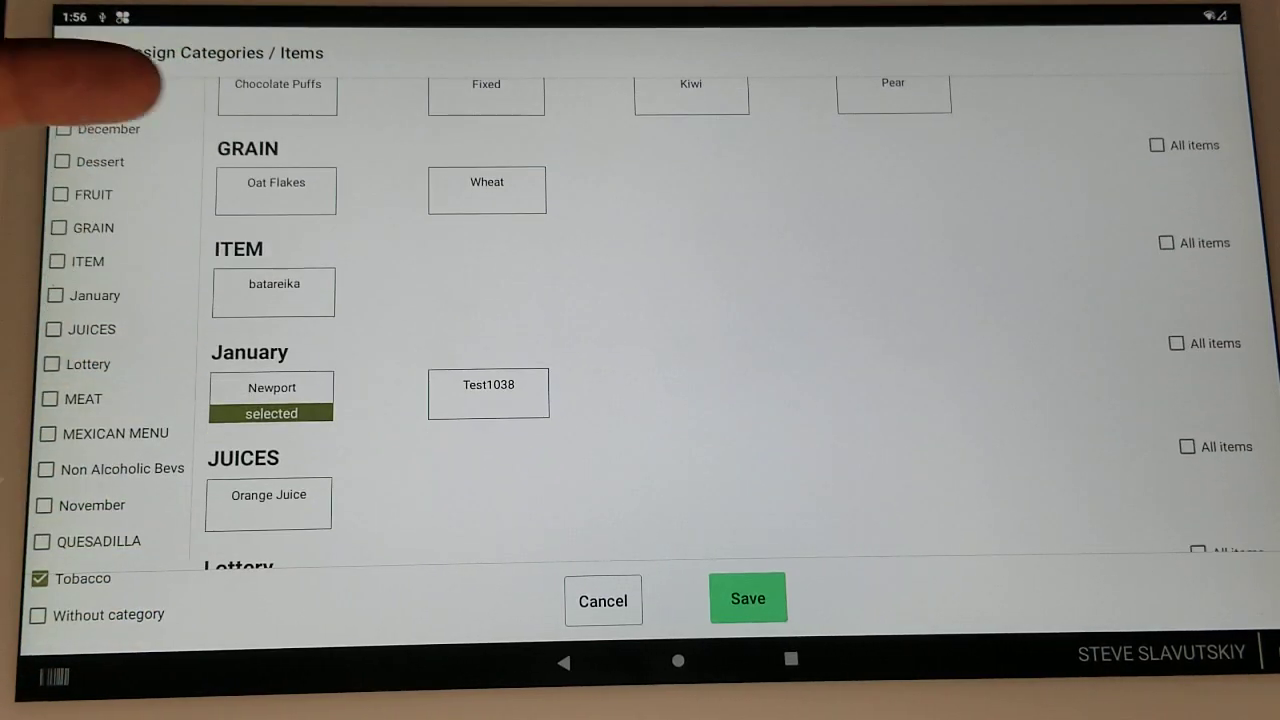
pyautogui.scroll(-3)
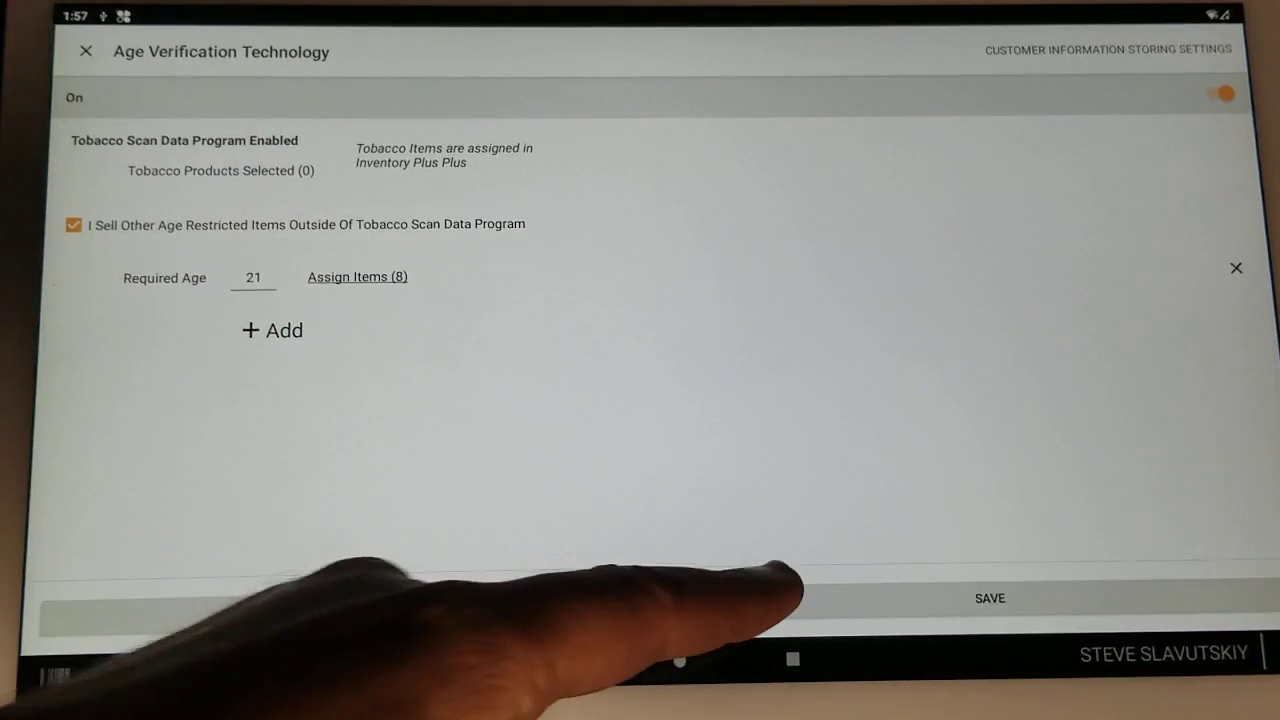
# Save the age verification settings, then save the open order to clear the register
pyautogui.click(984, 600)
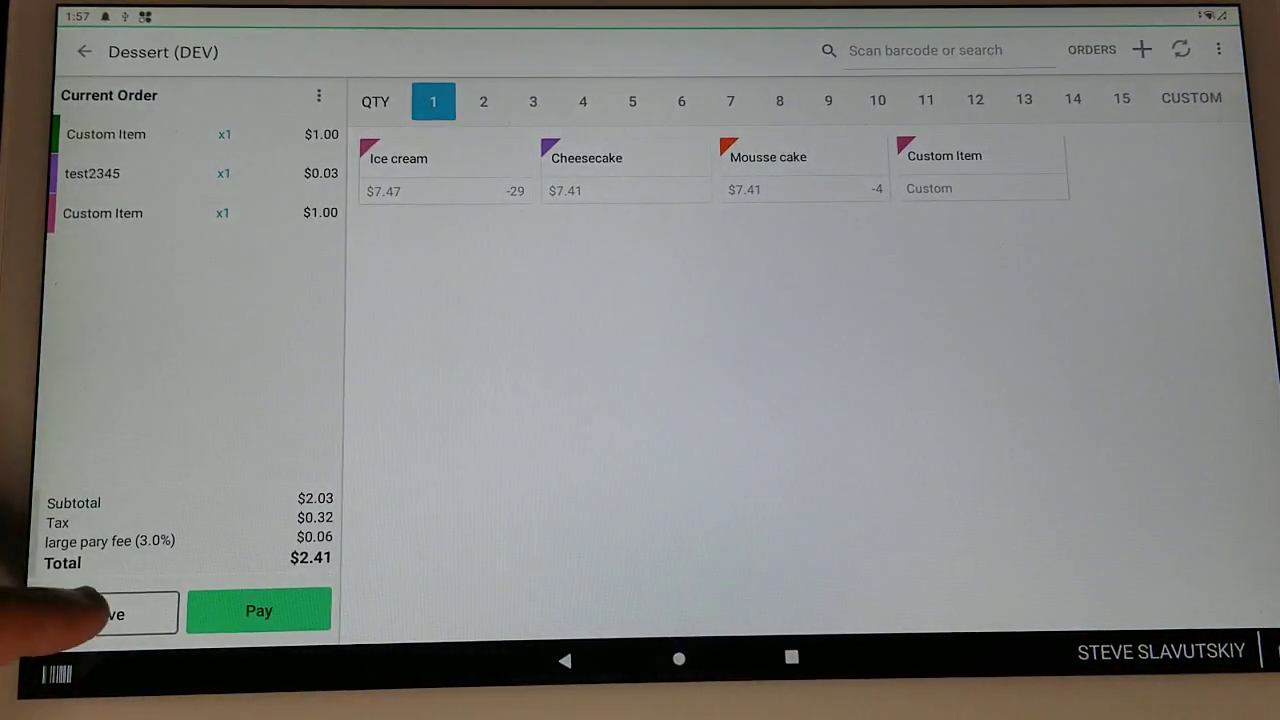
pyautogui.click(120, 612)
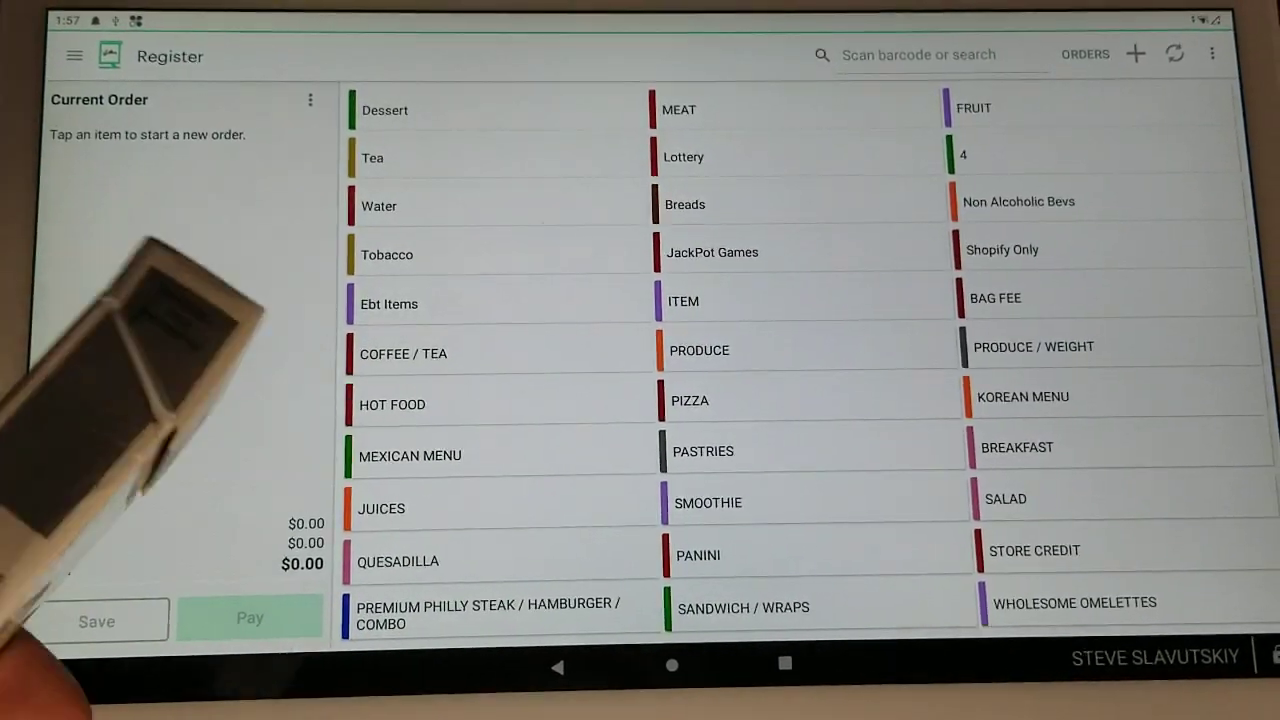
# Ring up Marlboro Silver 100 and continue the sale after the over-21 check passes, total $12.29
pyautogui.click(386, 254)
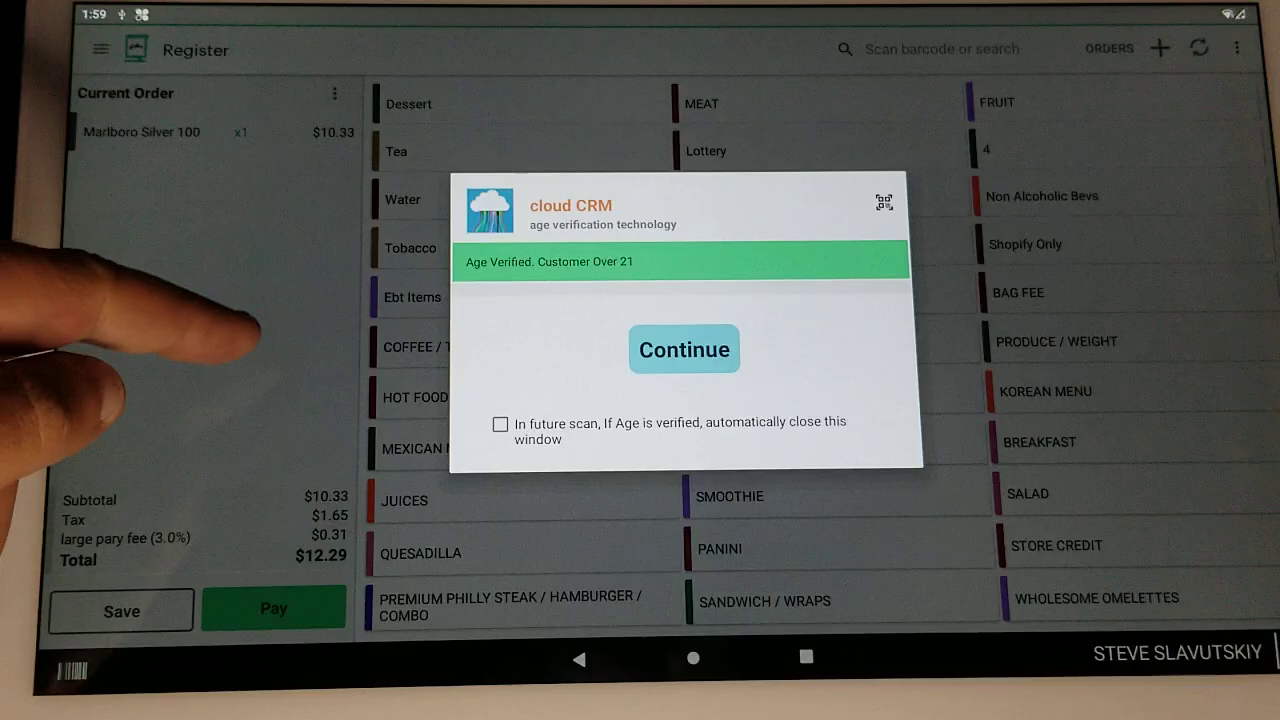
pyautogui.click(684, 348)
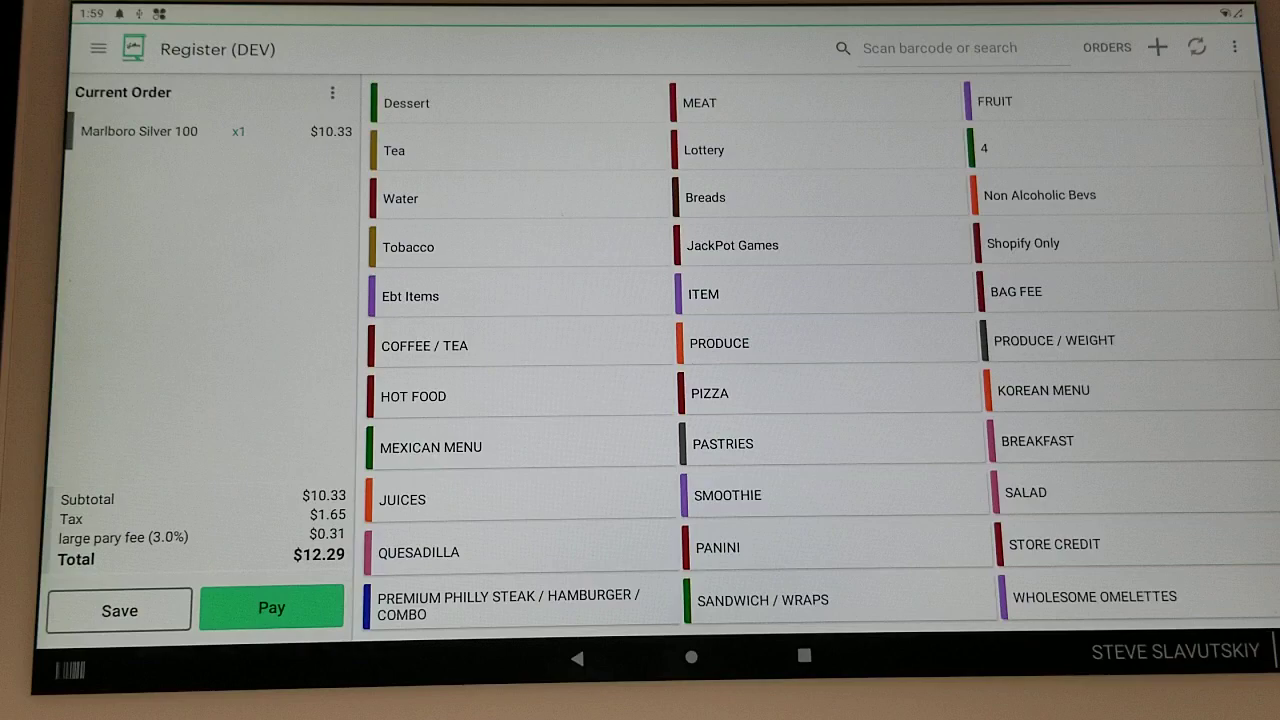
# Reopen cloud CRM and navigate through Age Verification Technology to Customer Information Storing Settings
pyautogui.click(332, 92)
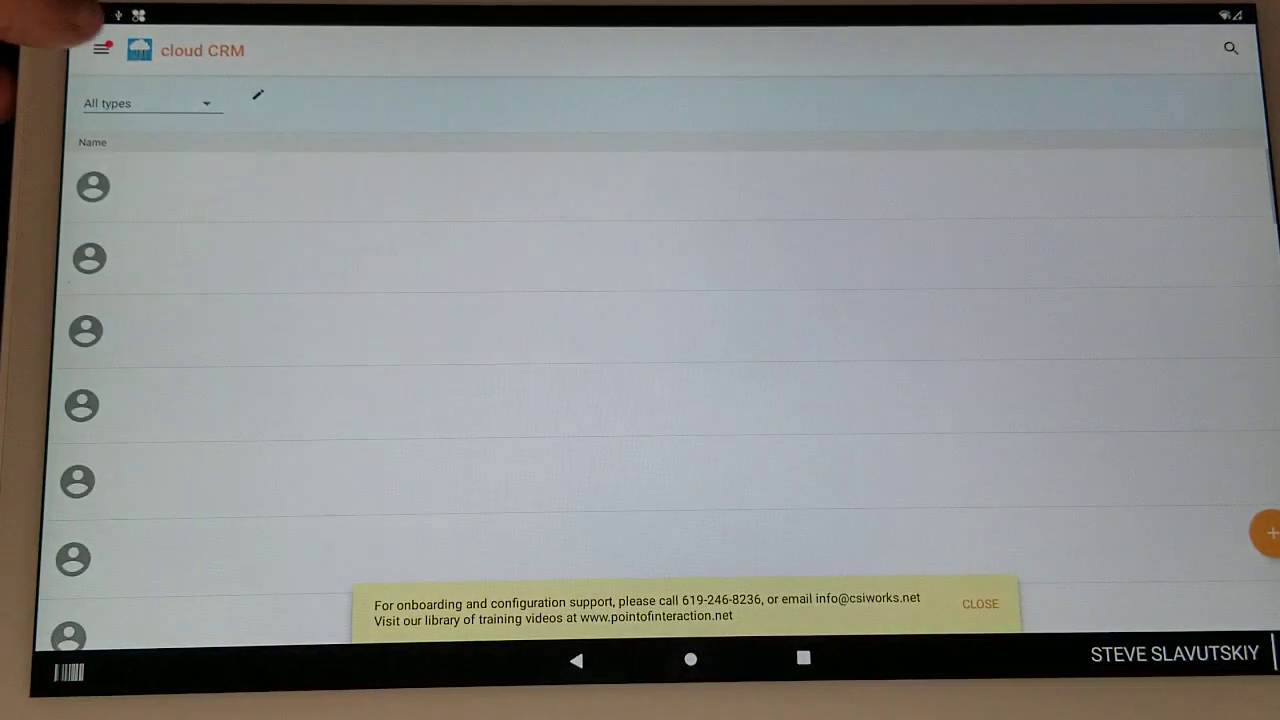
pyautogui.click(100, 50)
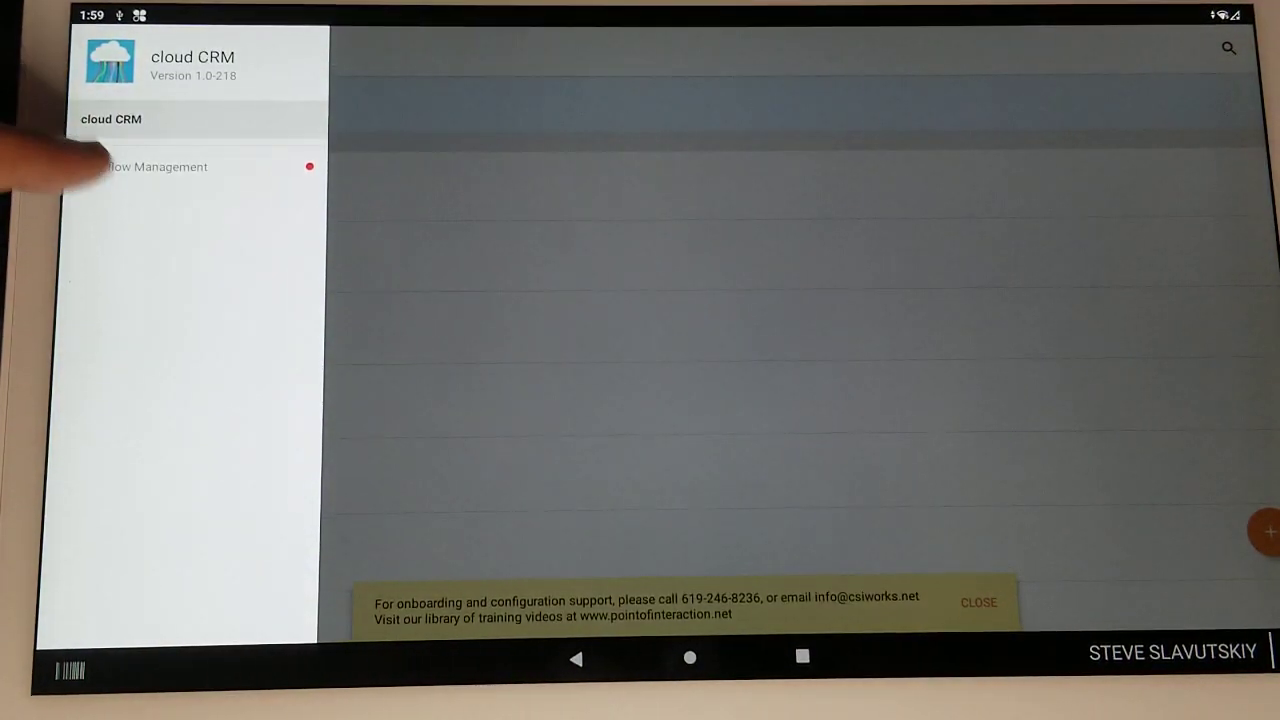
pyautogui.click(180, 166)
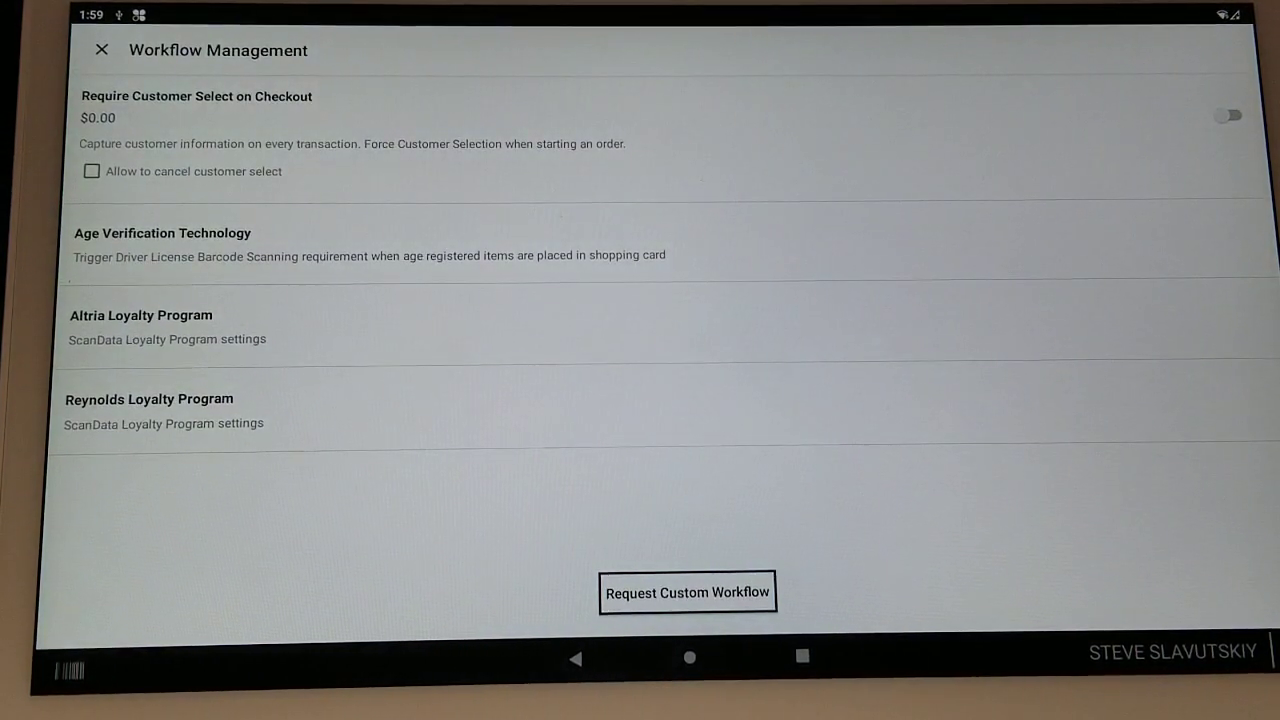
pyautogui.click(162, 232)
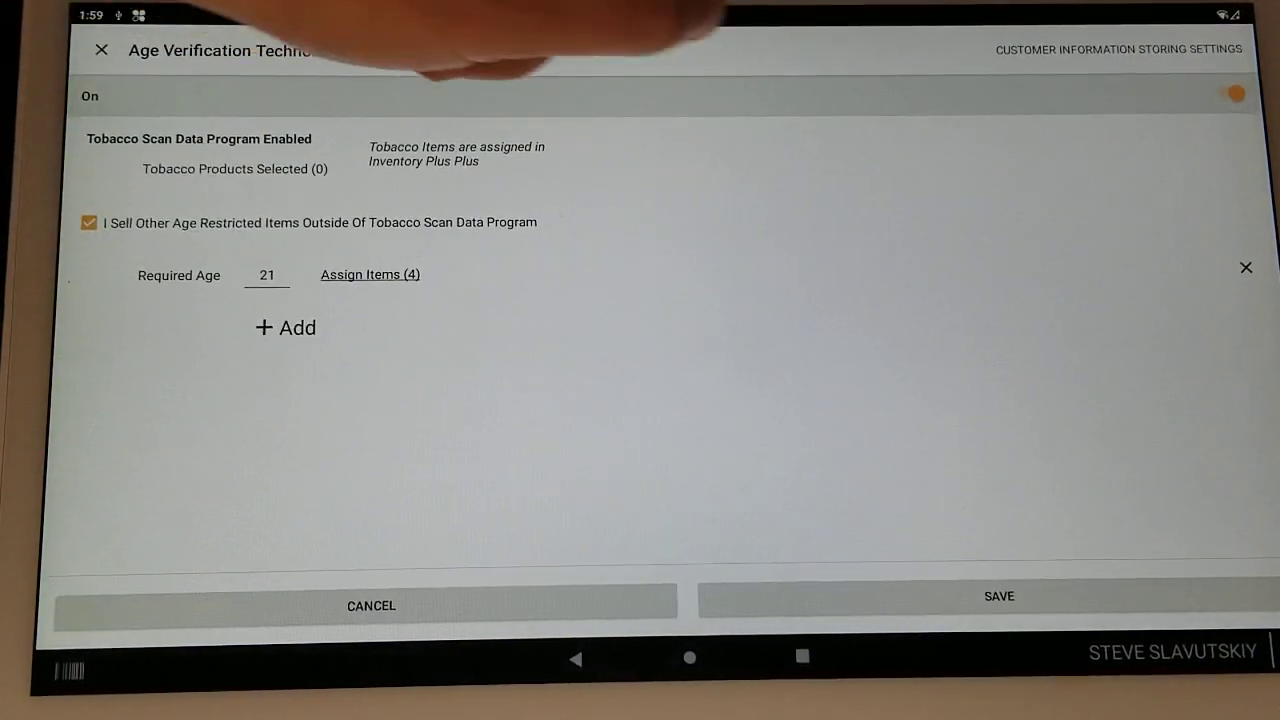
pyautogui.click(1120, 50)
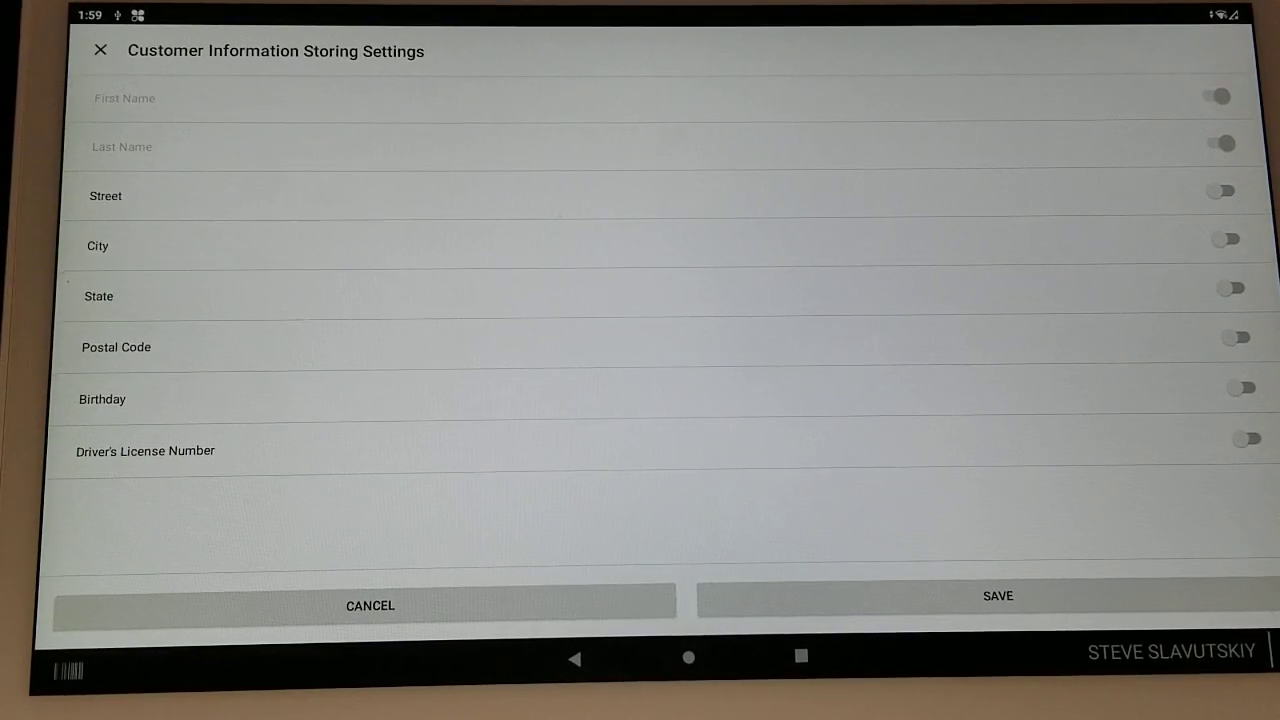
# Switch City storage on, save, and close back to Workflow Management
pyautogui.click(1224, 236)
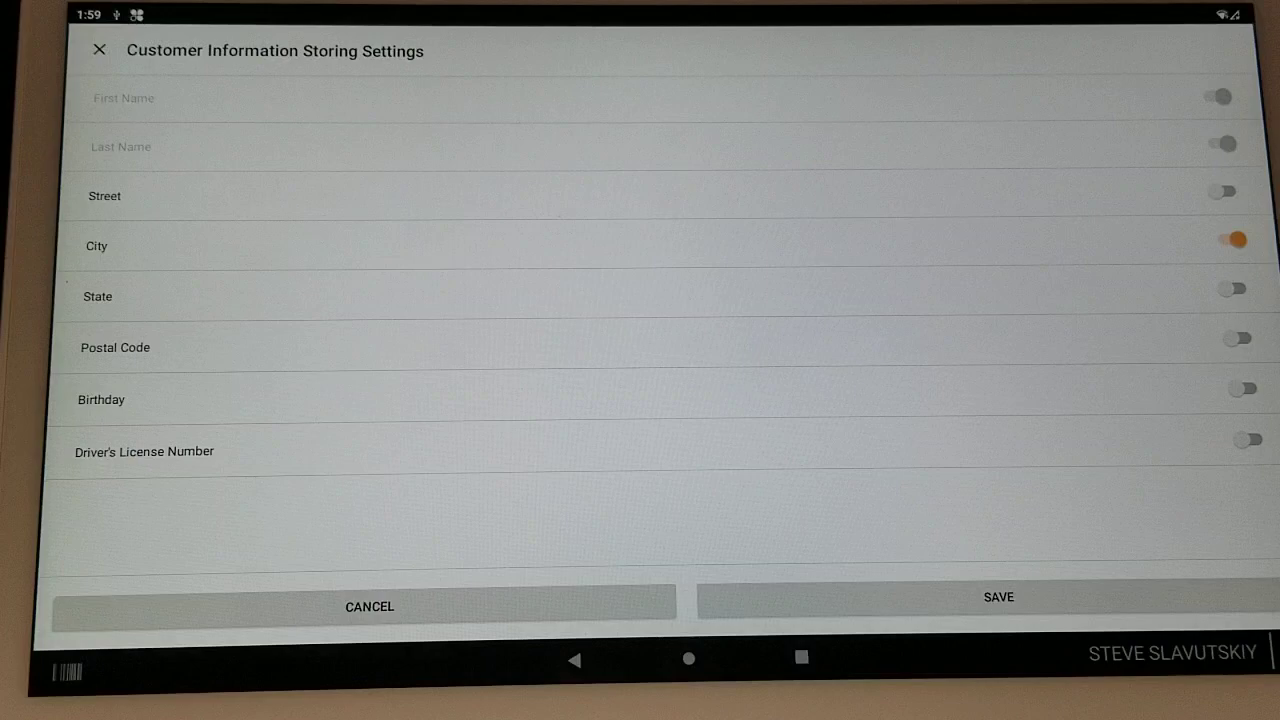
pyautogui.click(1252, 384)
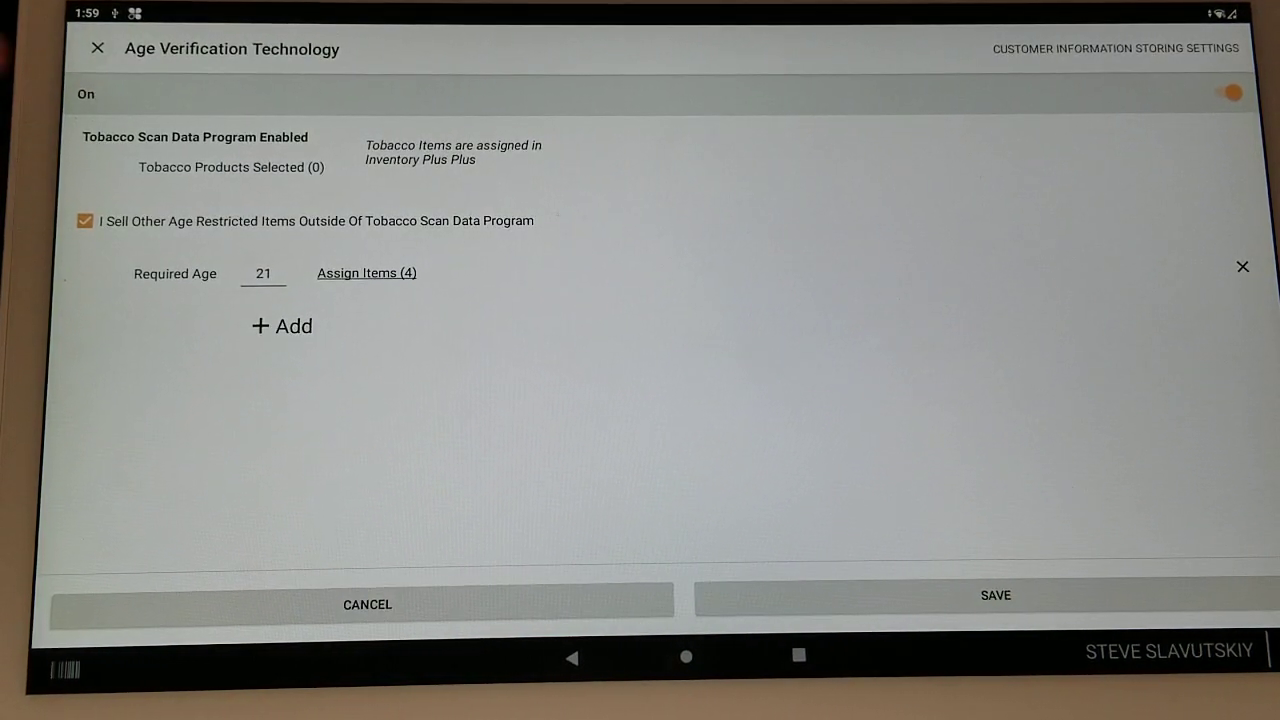
pyautogui.click(96, 48)
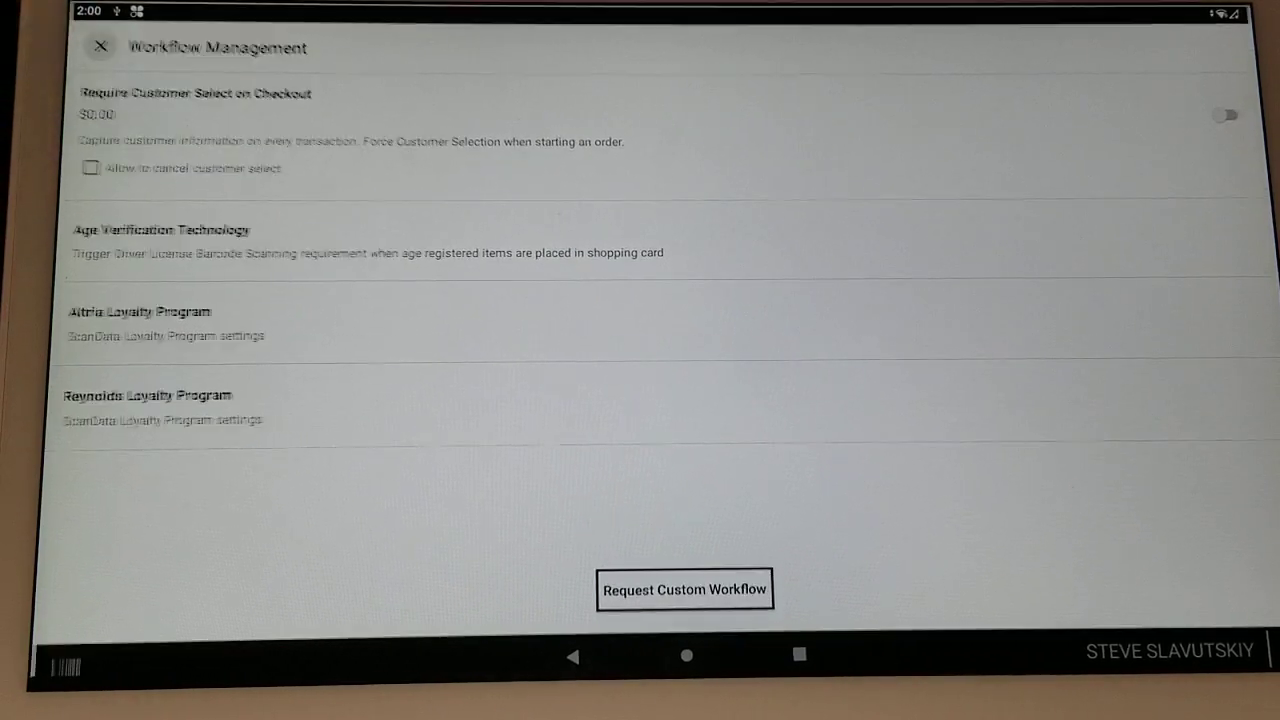